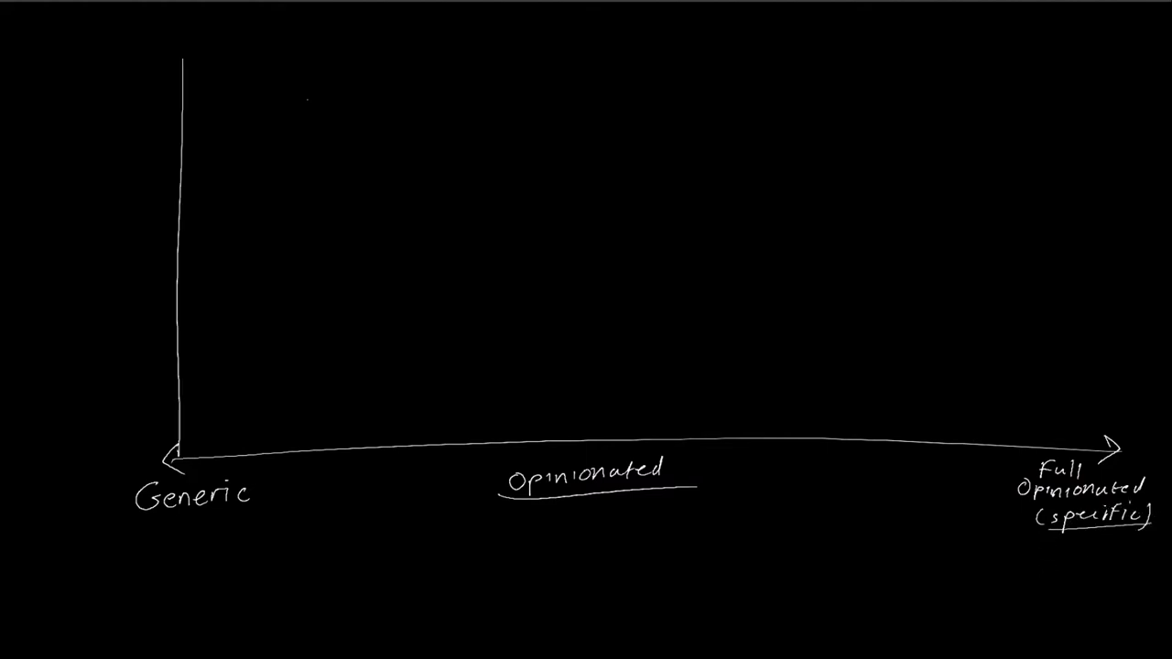
- Write High, draw the falling Flexibility Agility line, and draw the rising line from Low
{"action": "type", "text": "High"}
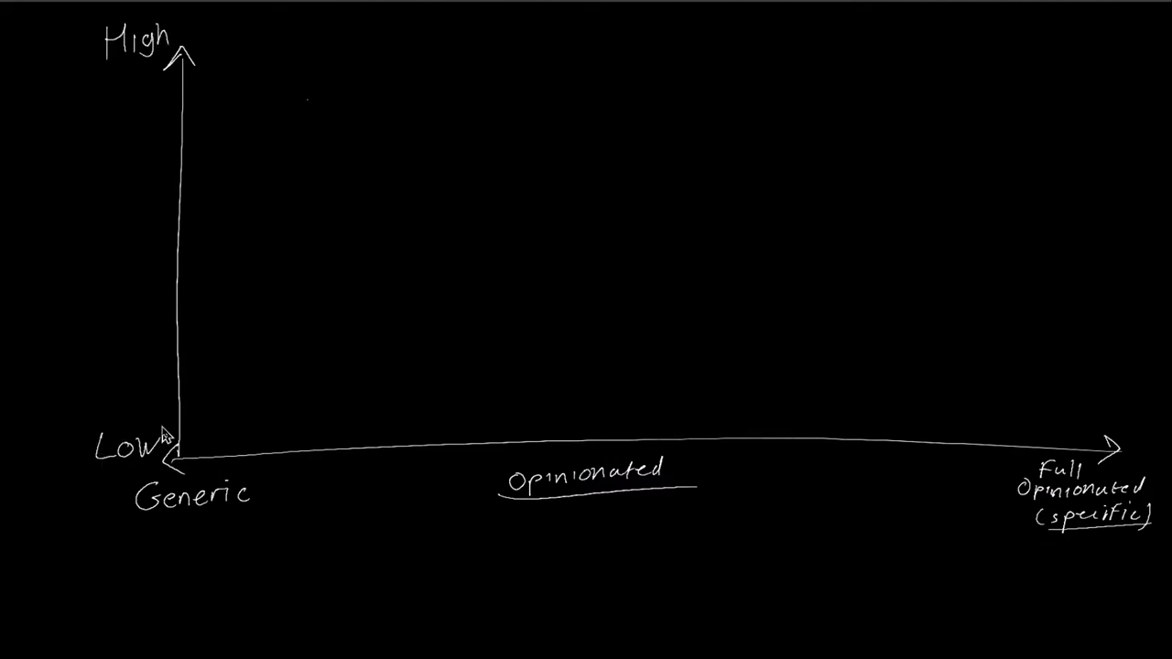
{"action": "left_click_drag", "start_coordinate": [202, 59], "coordinate": [1136, 371]}
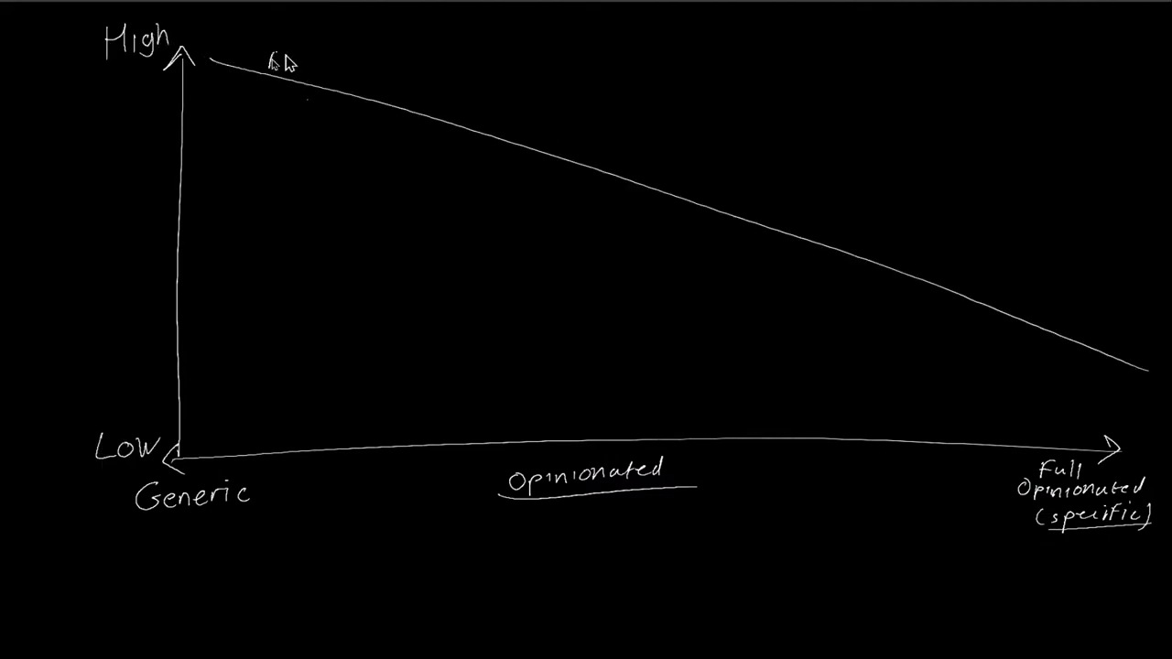
{"action": "type", "text": "Flexibility Agility"}
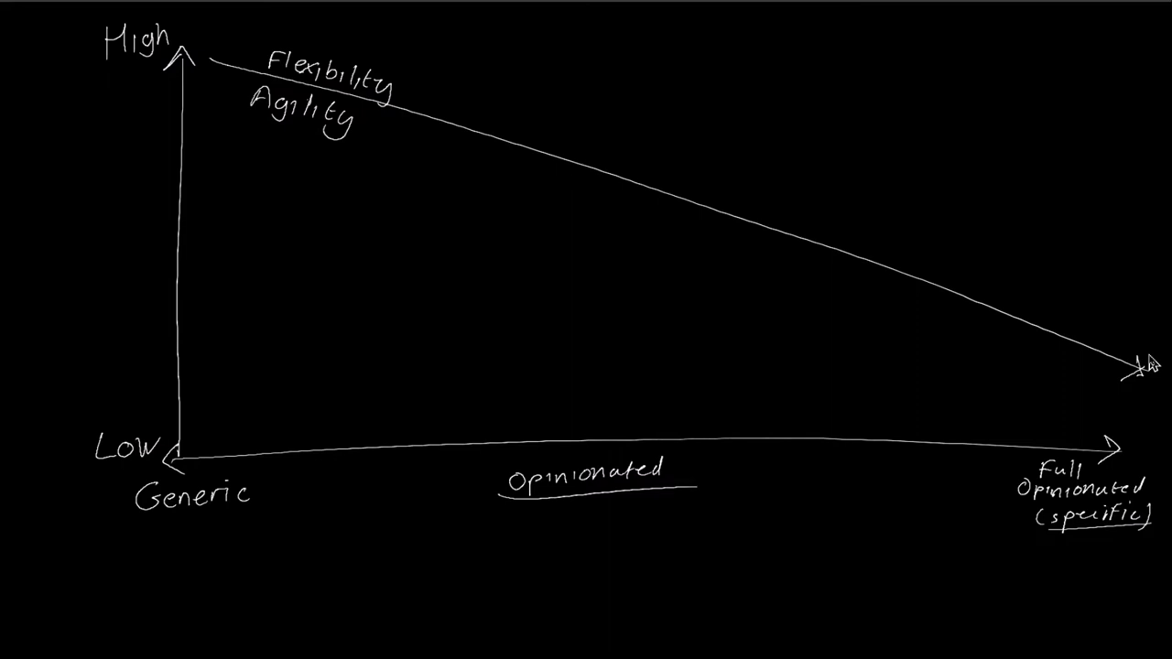
{"action": "left_click_drag", "start_coordinate": [183, 444], "coordinate": [1076, 66]}
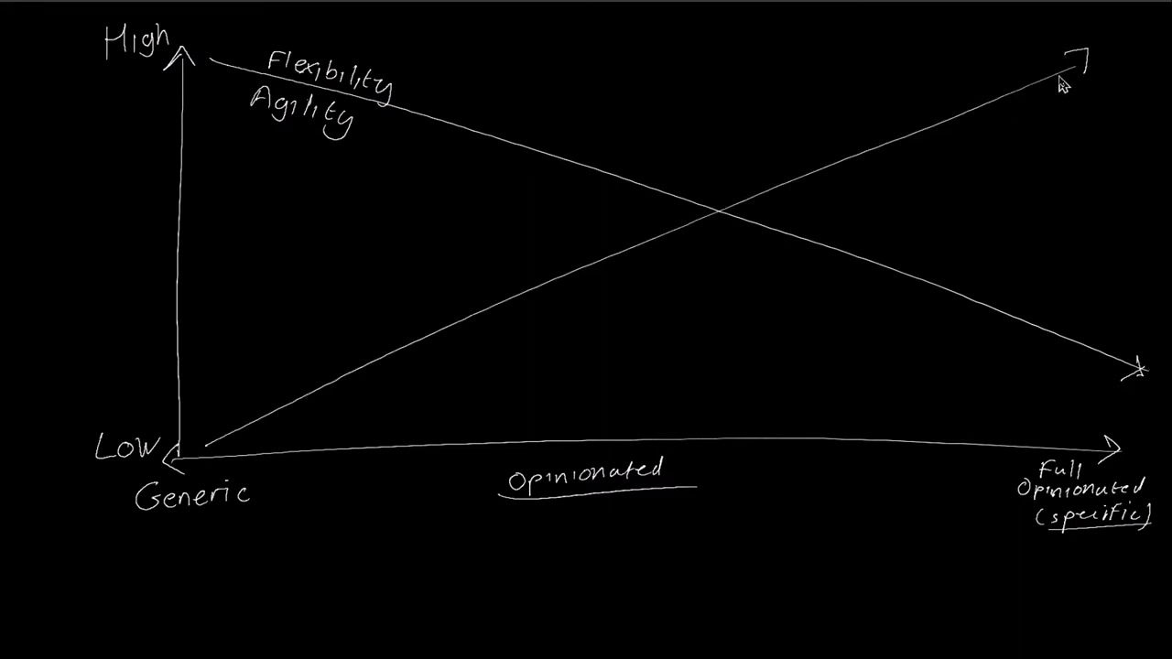
- Label the rising line Usability and draw a vertical divider through the label
{"action": "type", "text": "U"}
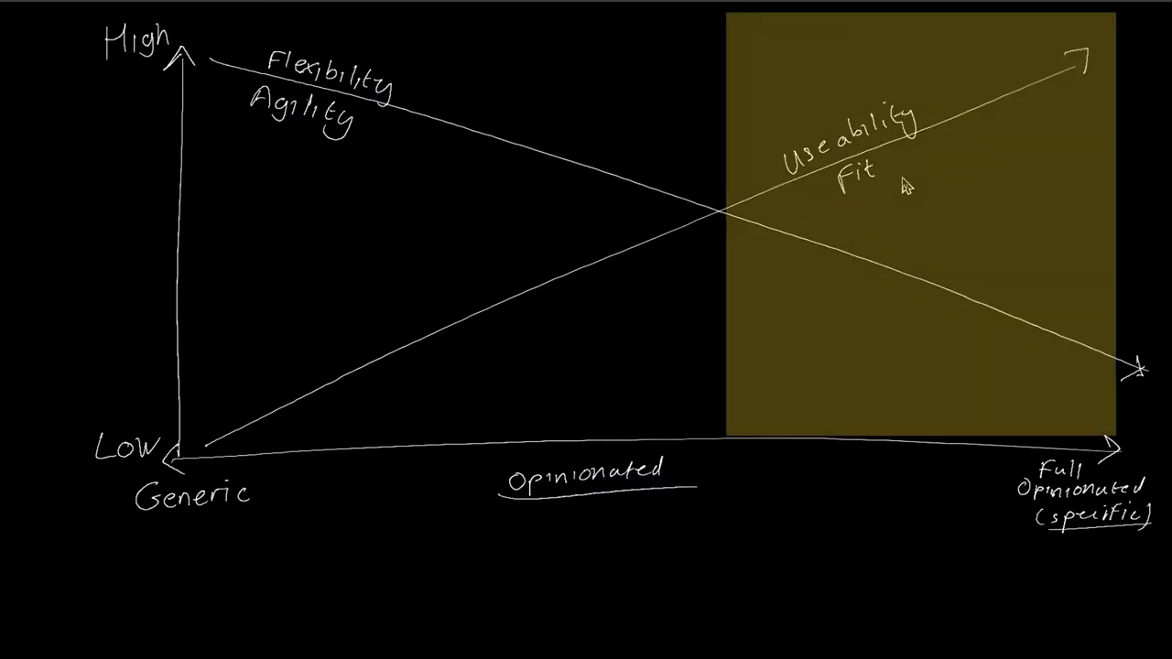
{"action": "mouse_move", "coordinate": [852, 37]}
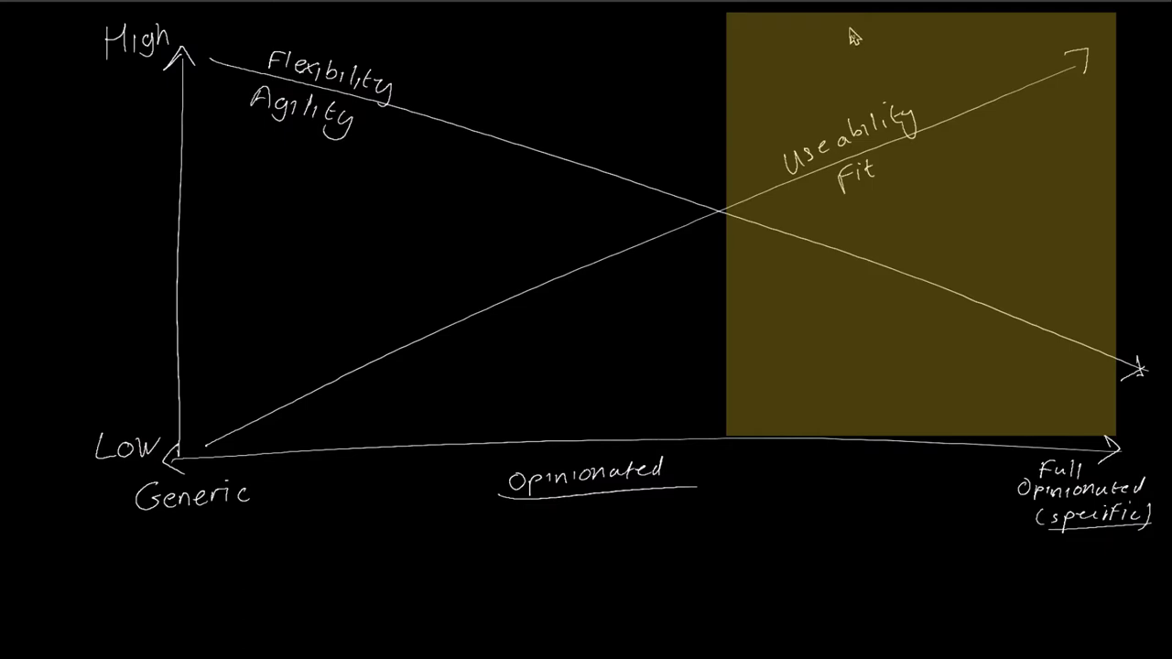
{"action": "left_click_drag", "start_coordinate": [845, 27], "coordinate": [829, 444]}
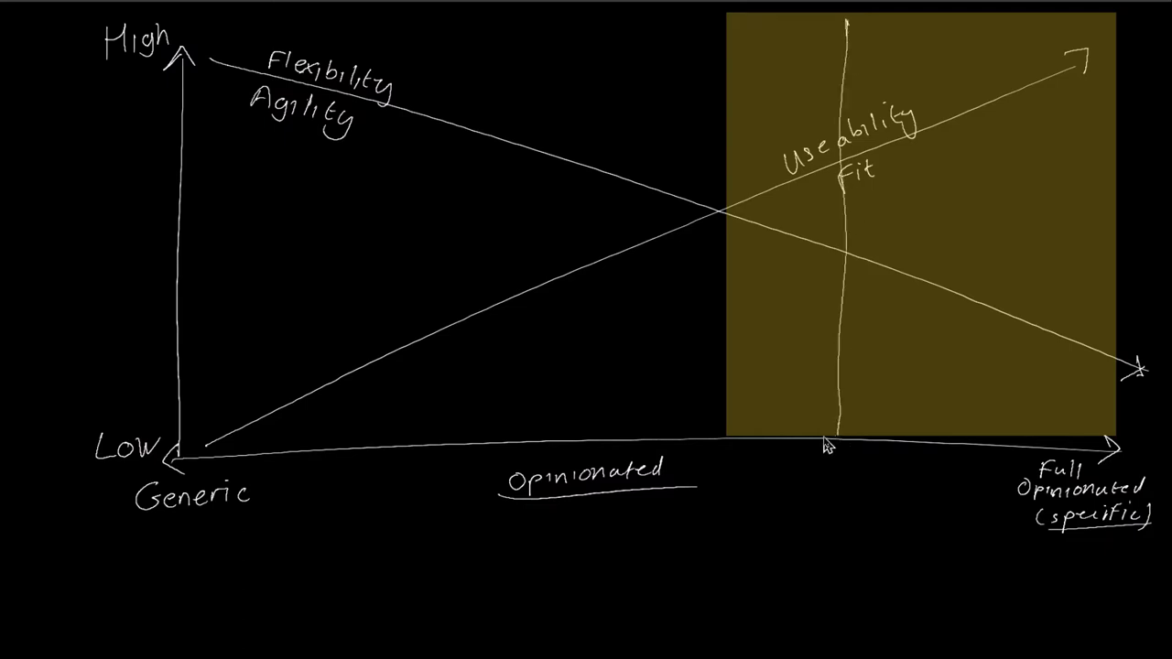
{"action": "mouse_move", "coordinate": [1127, 270]}
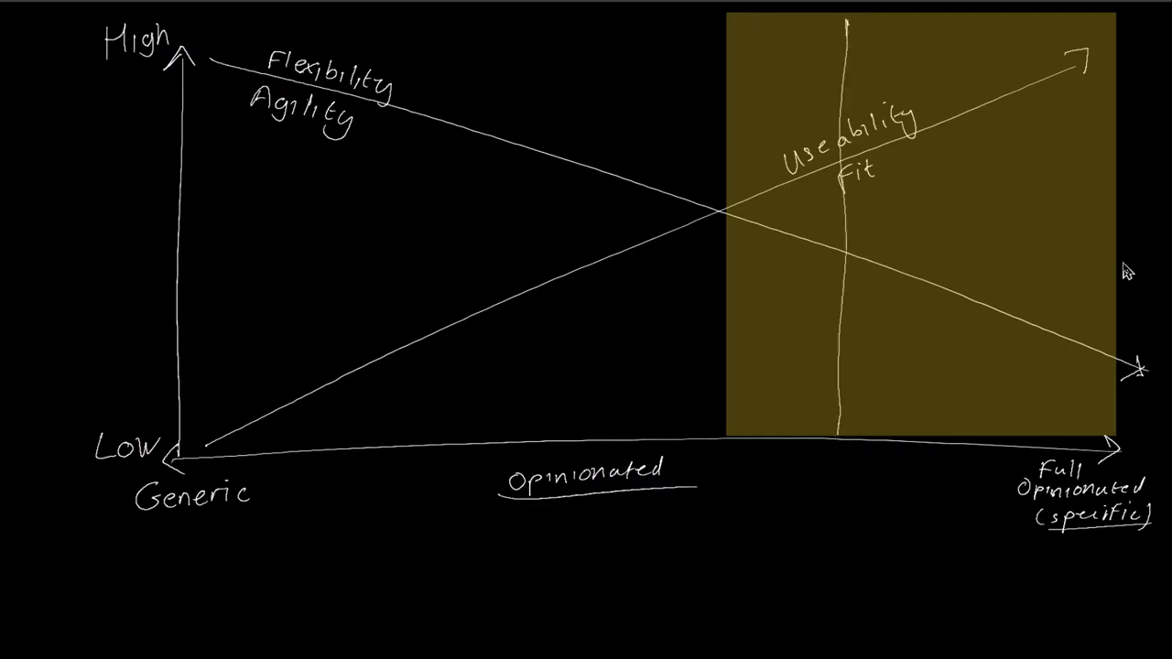
{"action": "mouse_move", "coordinate": [994, 188]}
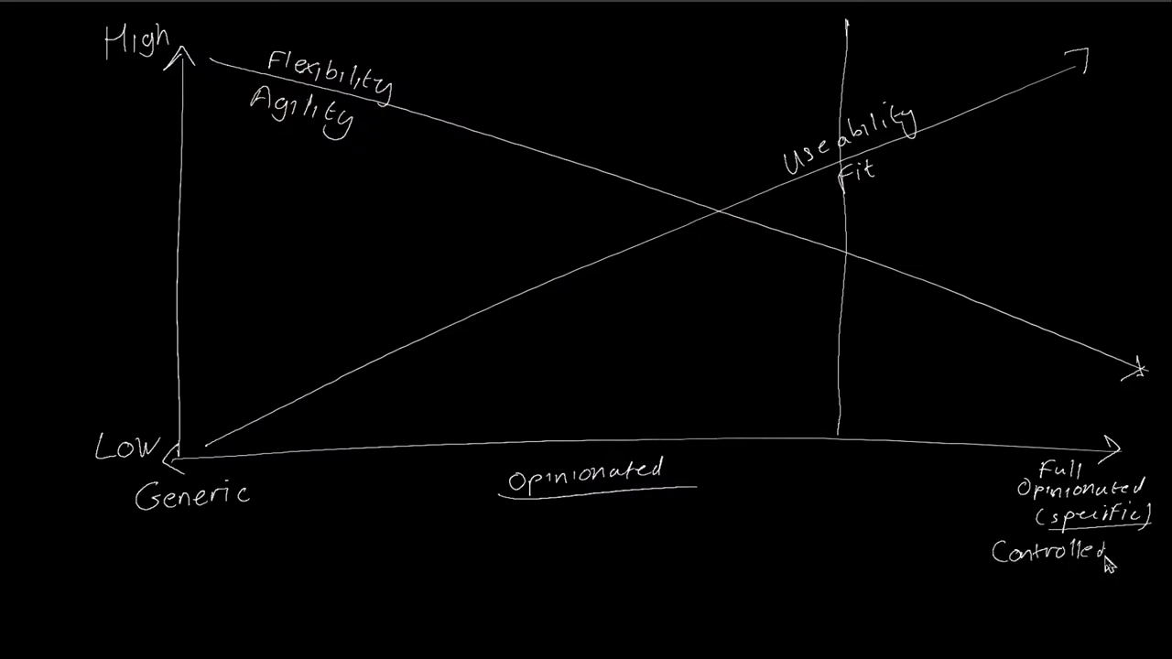
- Write Controlled Environment, then TECH/APIs and Microservices under Generic, and begin the WEB CMS label
{"action": "type", "text": "Environ"}
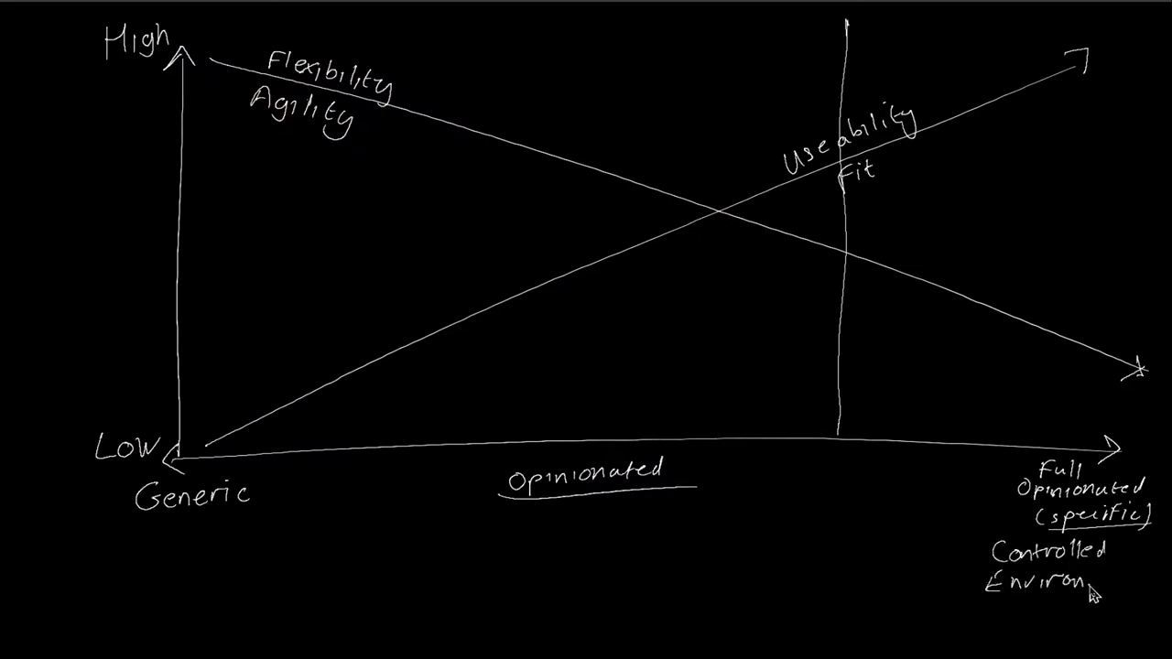
{"action": "type", "text": "ment"}
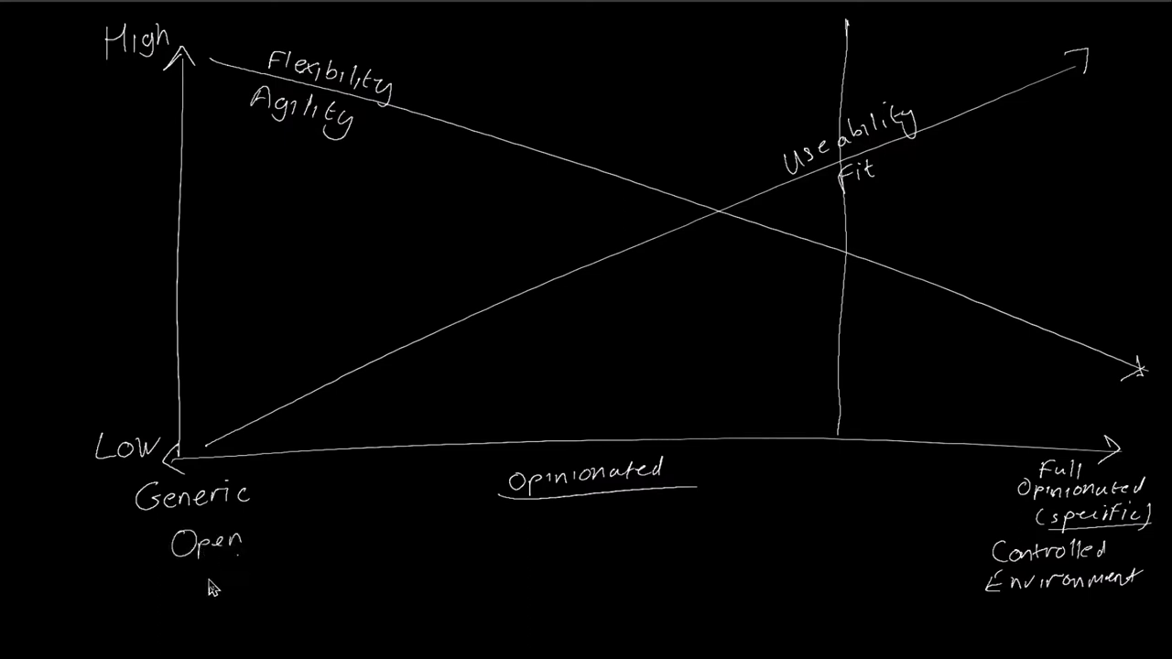
{"action": "type", "text": "TECH"}
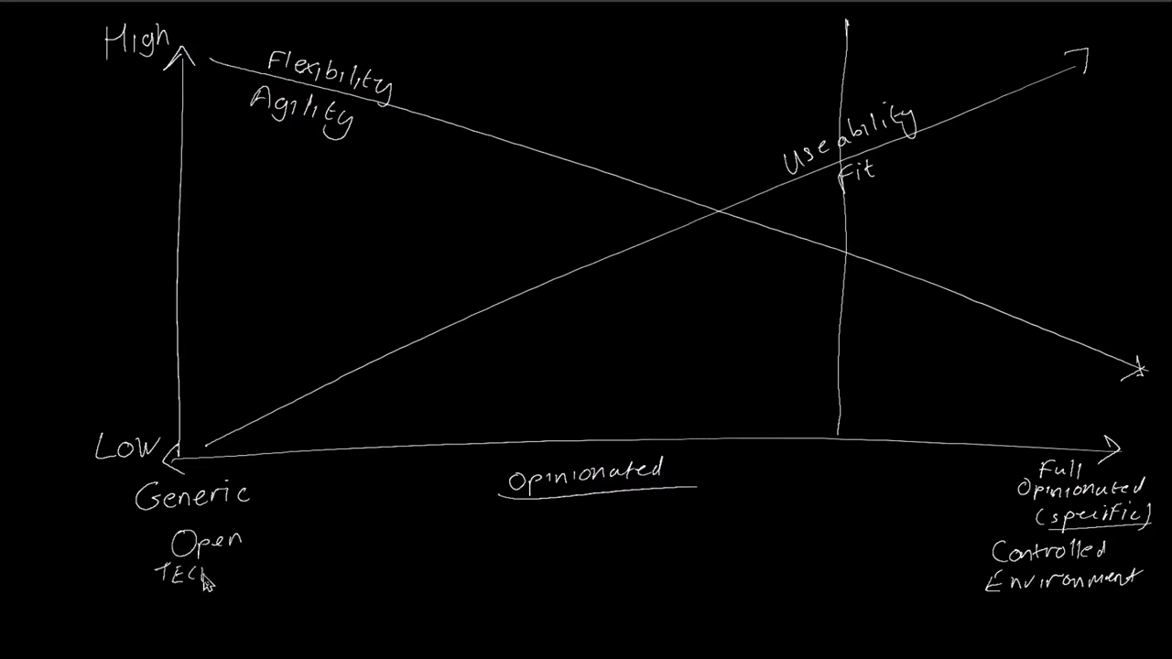
{"action": "type", "text": "/APIs"}
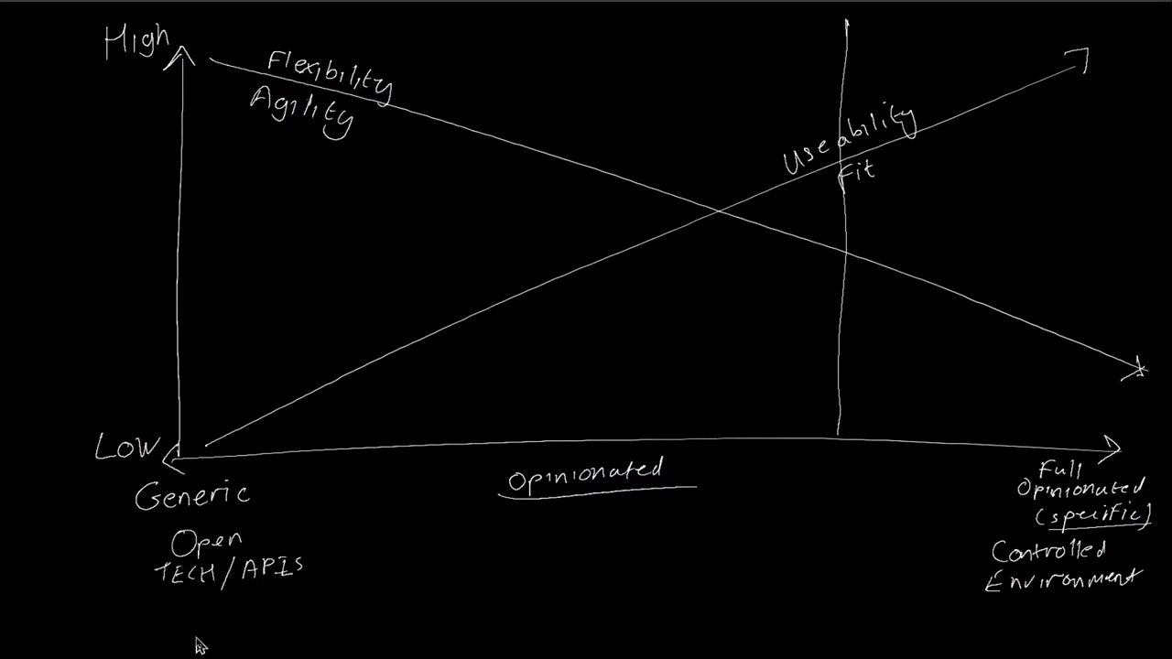
{"action": "type", "text": "Microservices"}
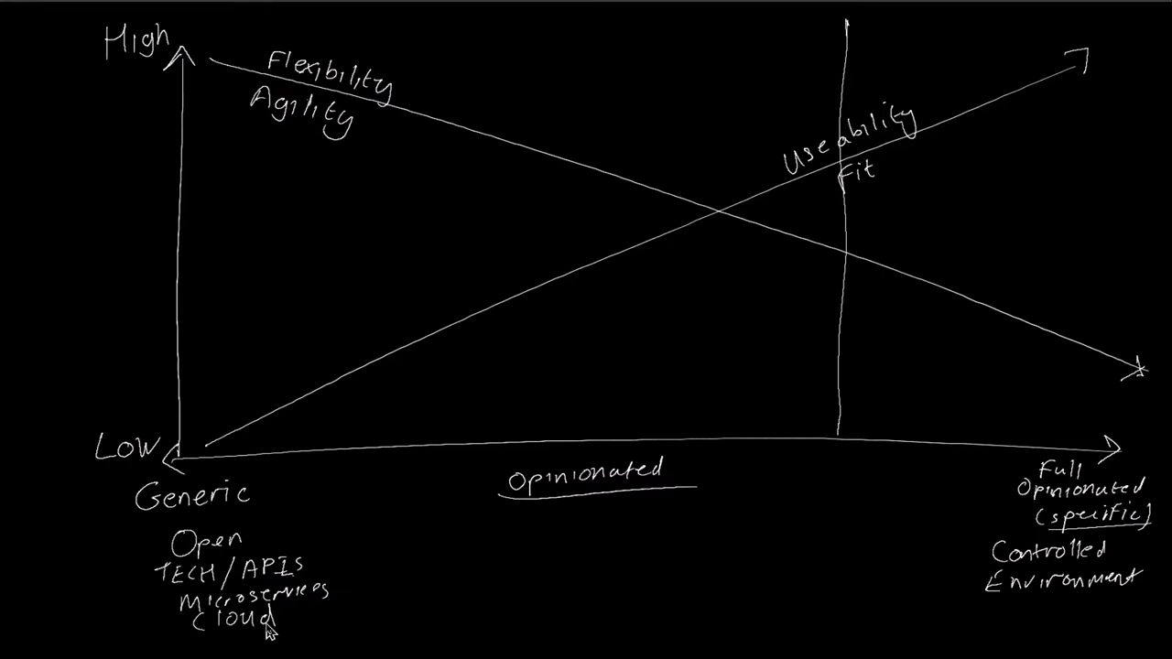
{"action": "type", "text": "WF"}
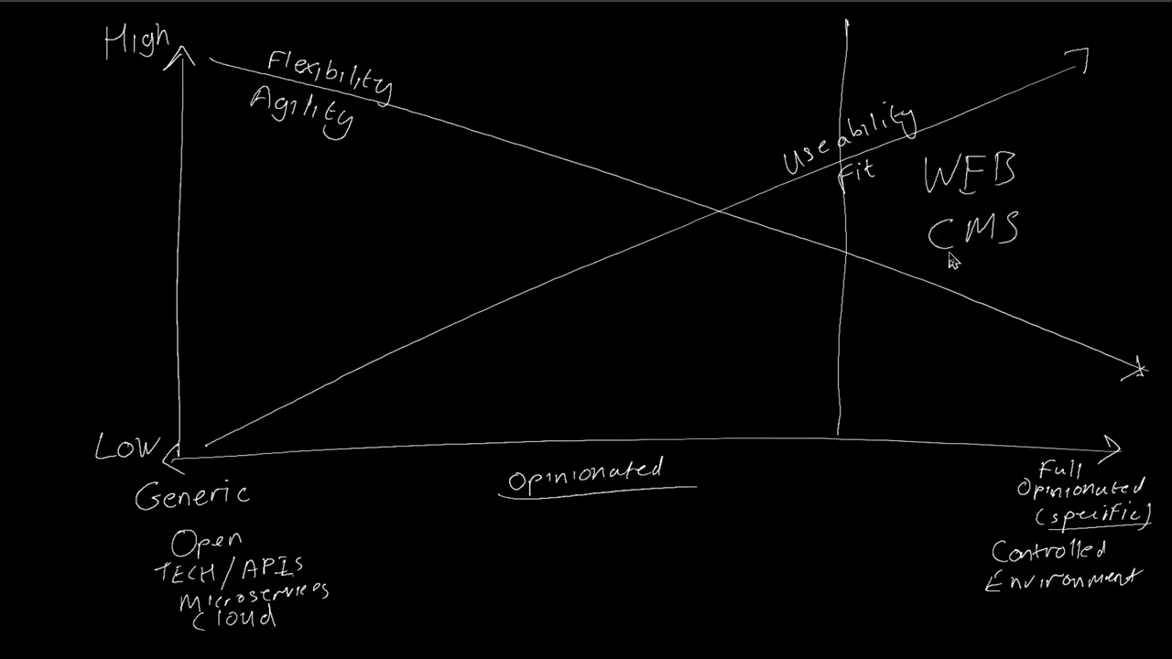
{"action": "mouse_move", "coordinate": [870, 337]}
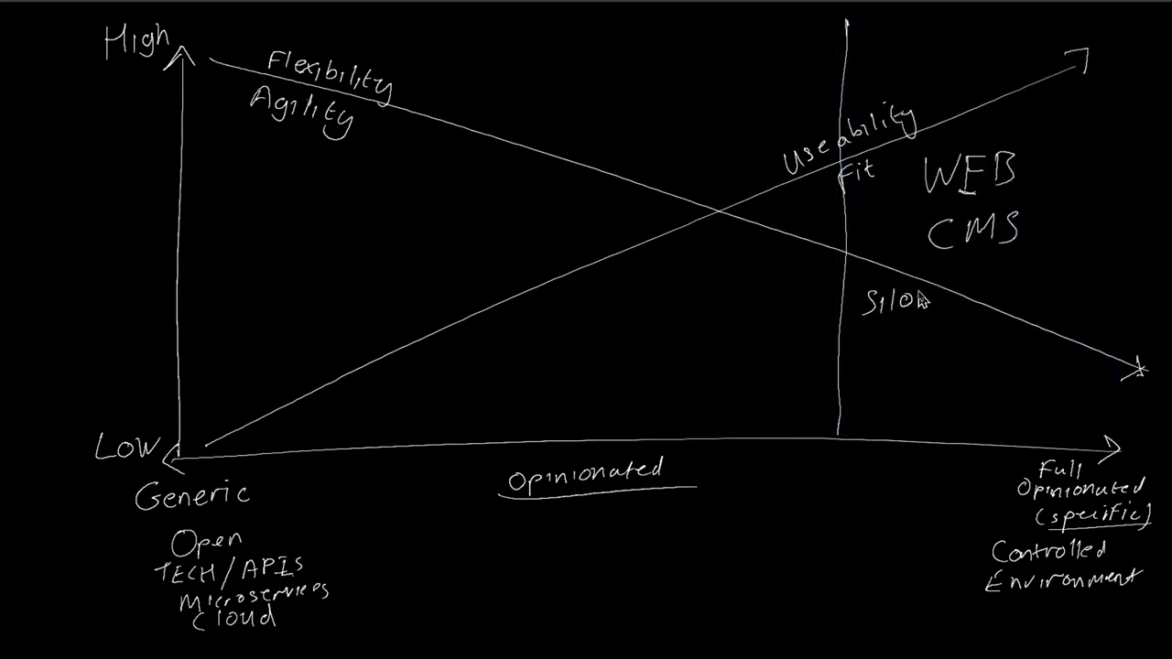
- Write CMS in the rightmost column to finish the Silo CMS label
{"action": "type", "text": "CMS"}
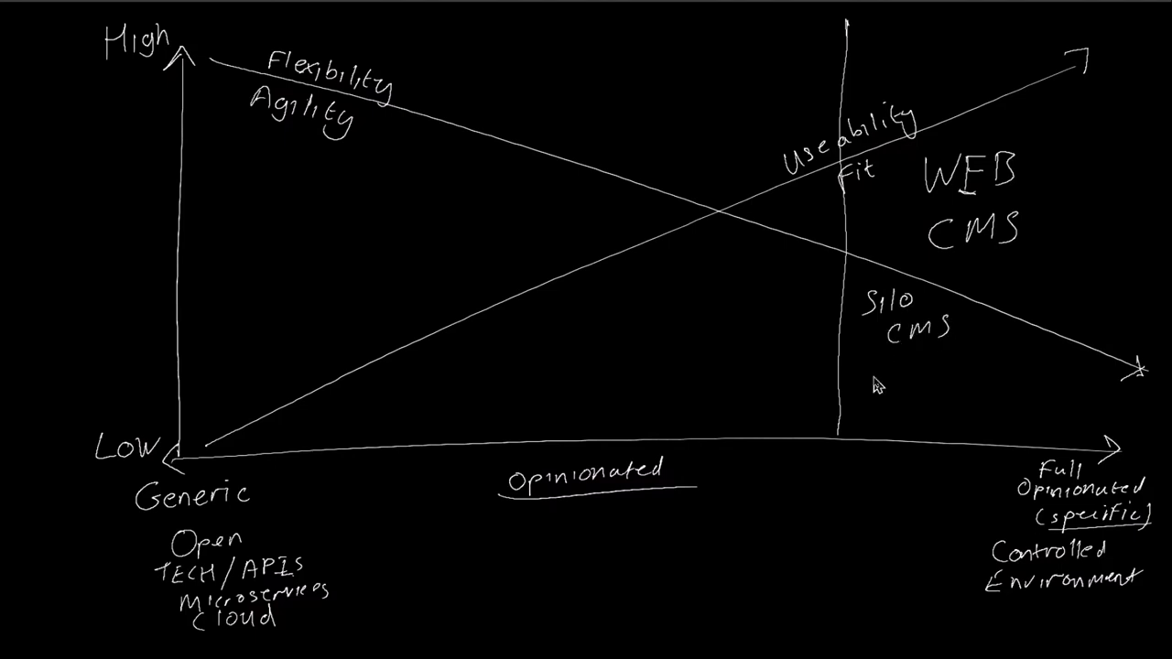
{"action": "mouse_move", "coordinate": [522, 26]}
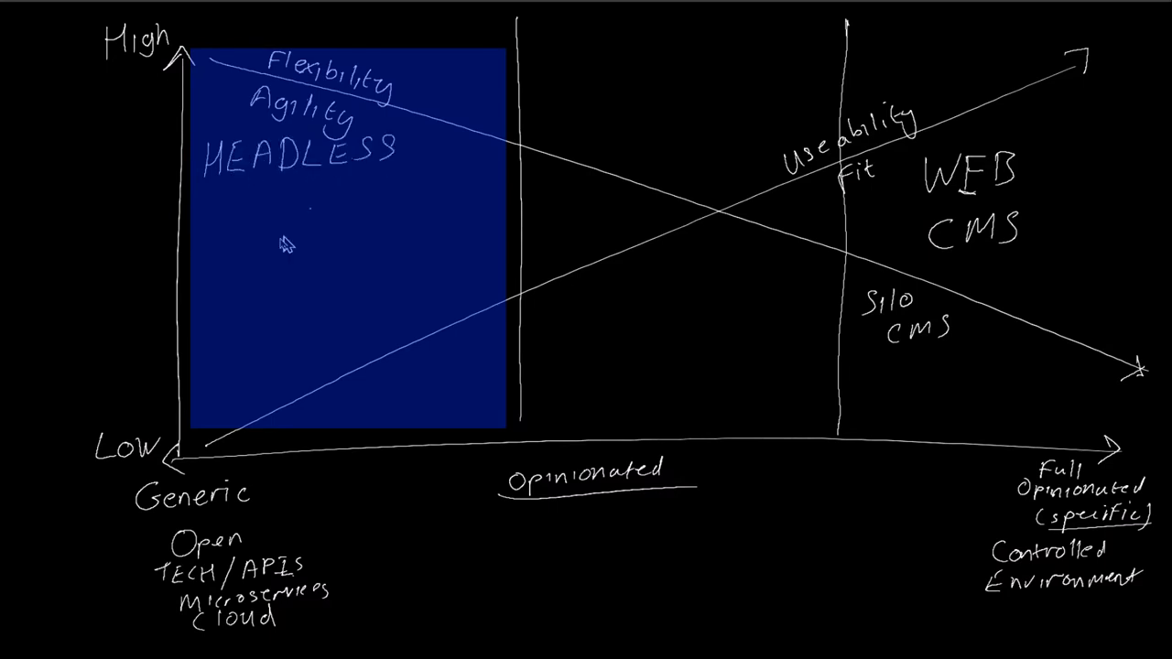
- Handwrite the HEADLESS / MACH CMS heading and the SaaS Point Solutions column label
{"action": "type", "text": "/ MACA"}
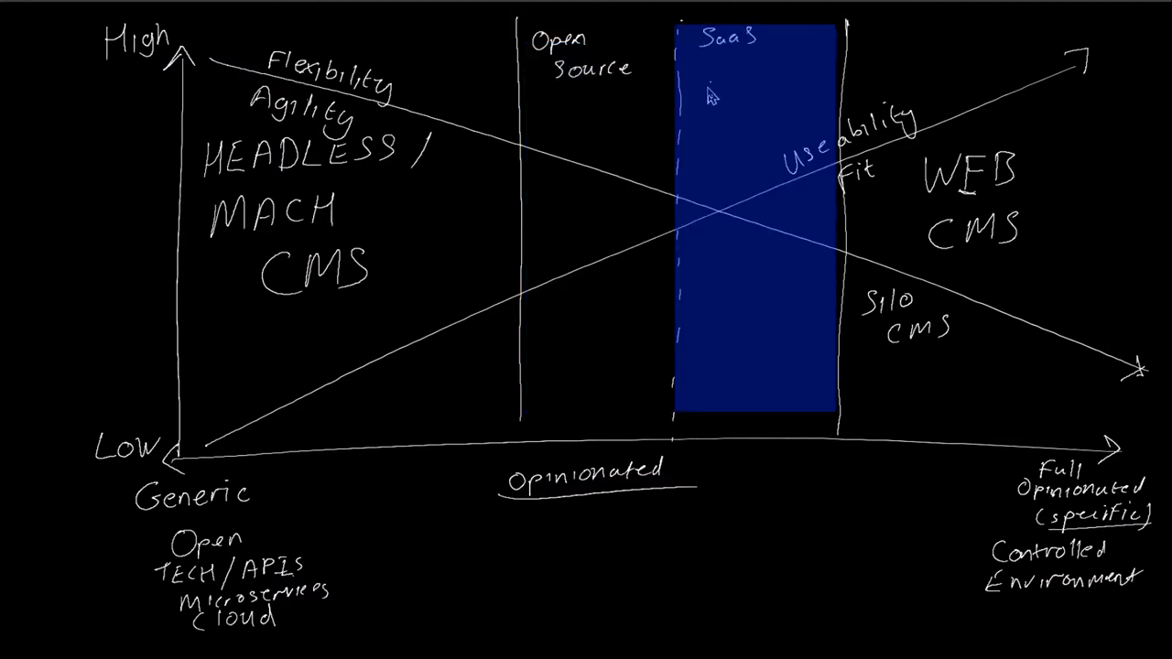
{"action": "type", "text": "Point"}
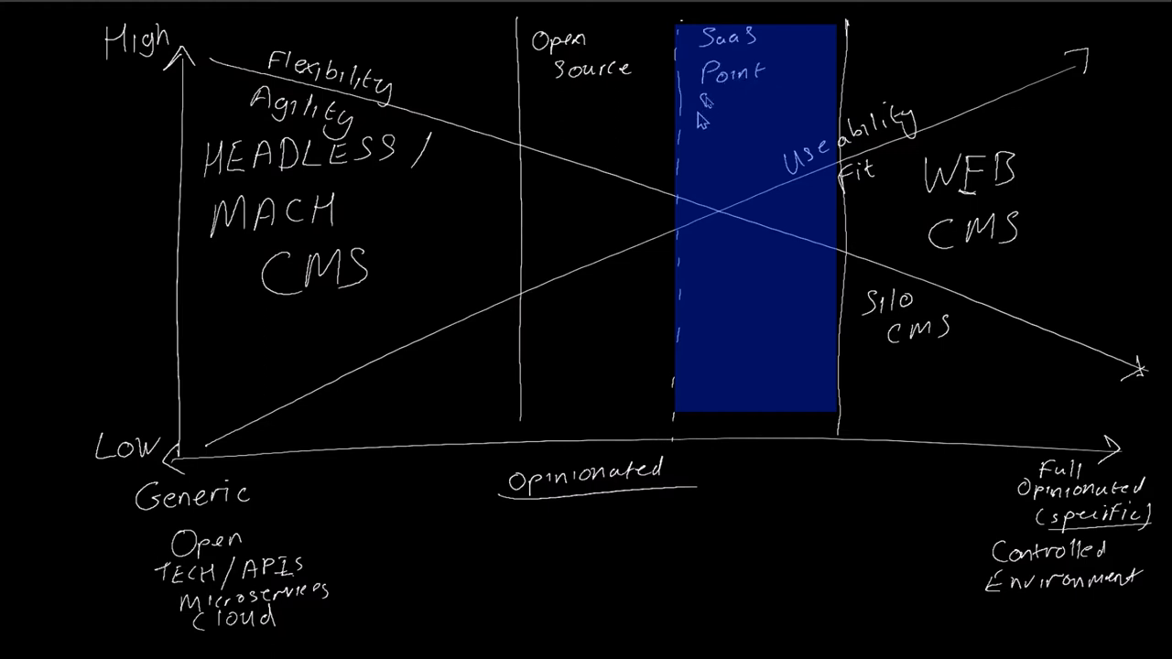
{"action": "type", "text": "Solutions"}
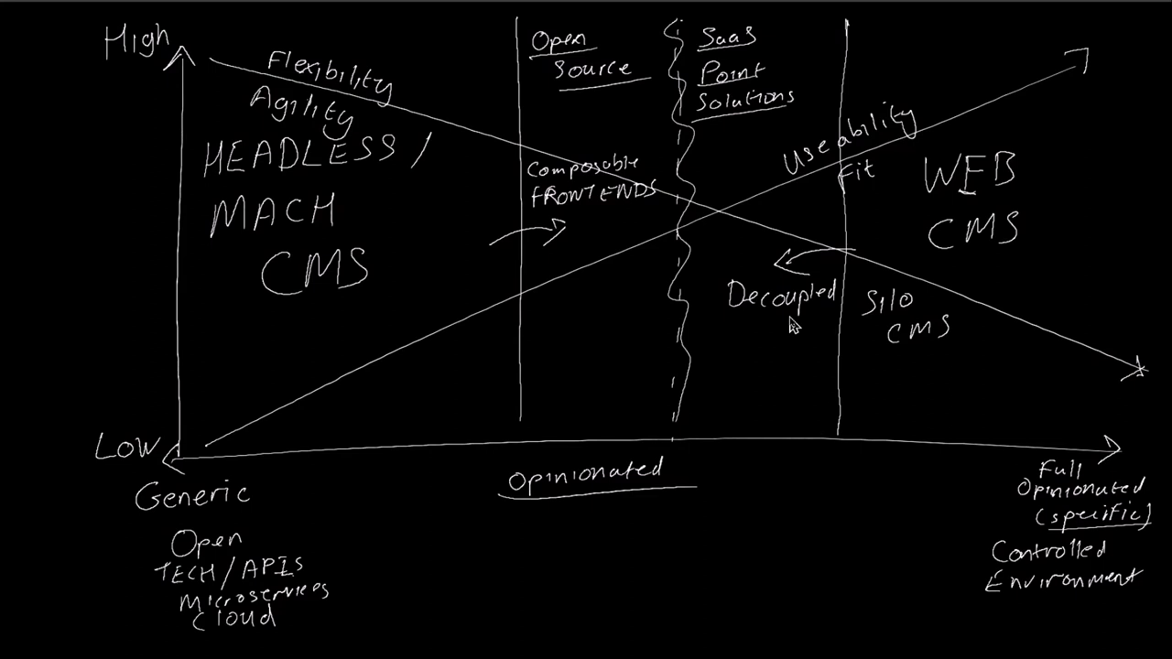
- Draw an inward-pointing arrow stroke beside the Composable FRONTENDS and Decoupled notes
{"action": "left_click_drag", "start_coordinate": [660, 220], "coordinate": [834, 110]}
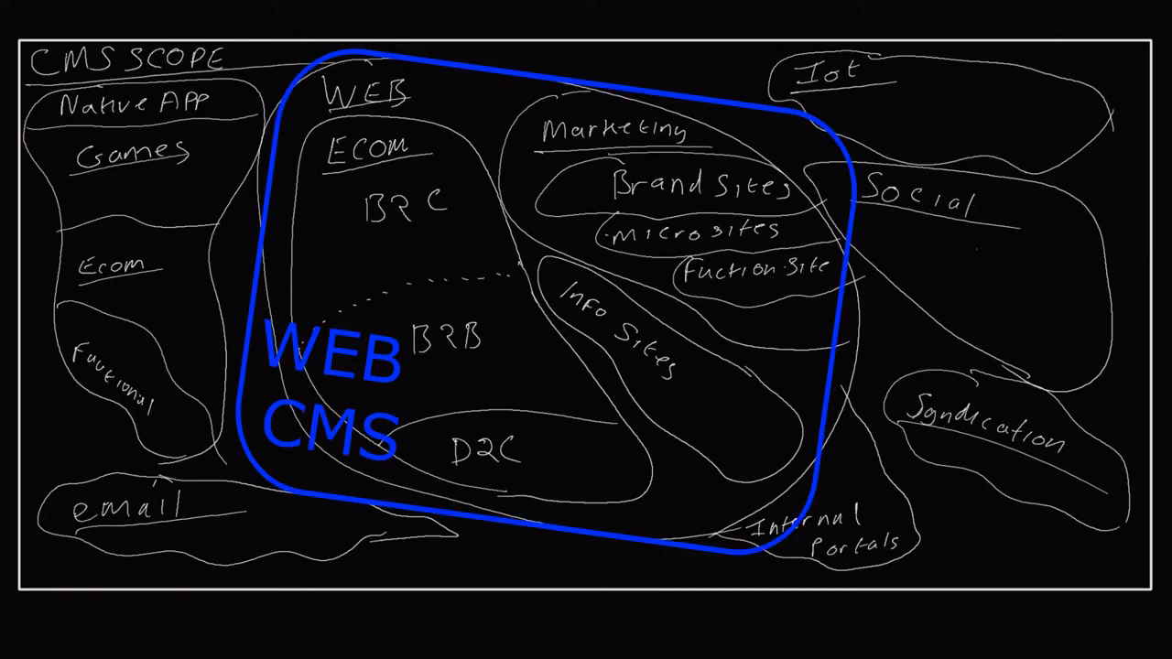
- Draw a blue outline around Ecom, Marketing and Info Sites on the CMS SCOPE diagram
{"action": "left_click_drag", "start_coordinate": [980, 385], "coordinate": [1025, 467]}
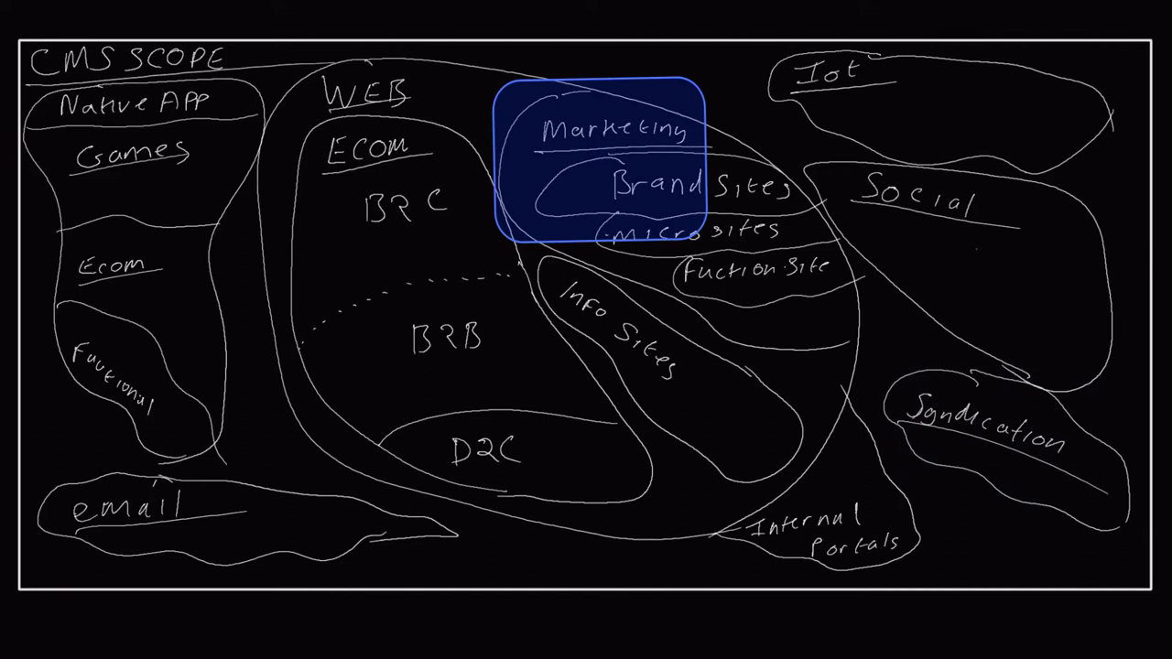
{"action": "left_click_drag", "start_coordinate": [600, 165], "coordinate": [403, 293]}
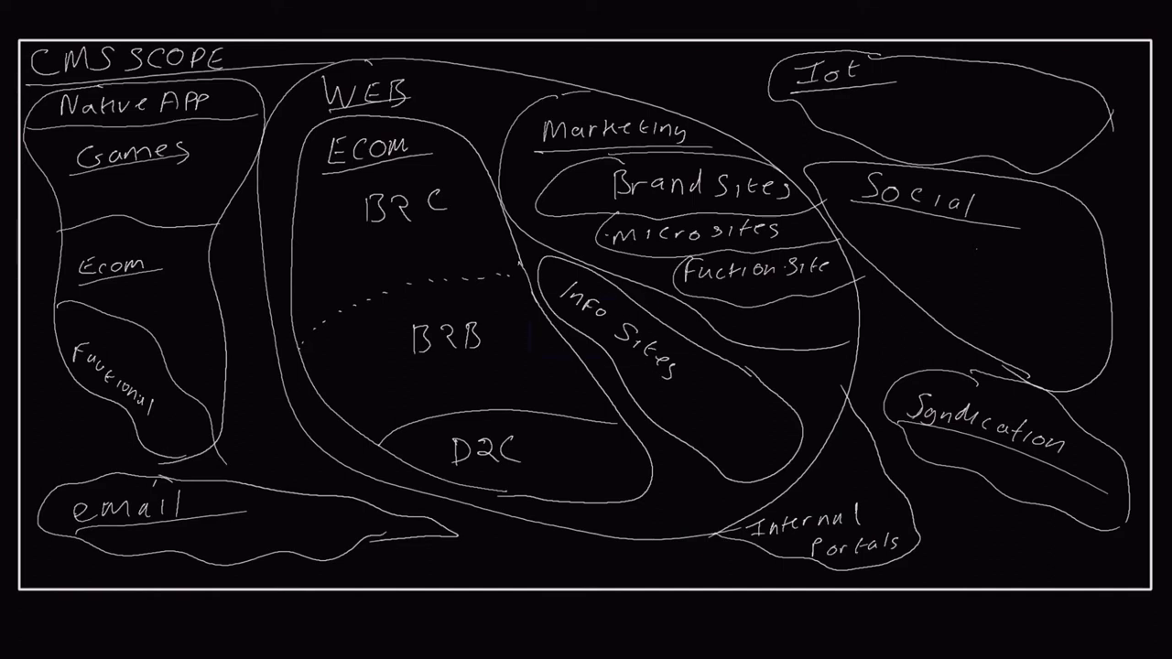
{"action": "left_click_drag", "start_coordinate": [192, 119], "coordinate": [971, 517]}
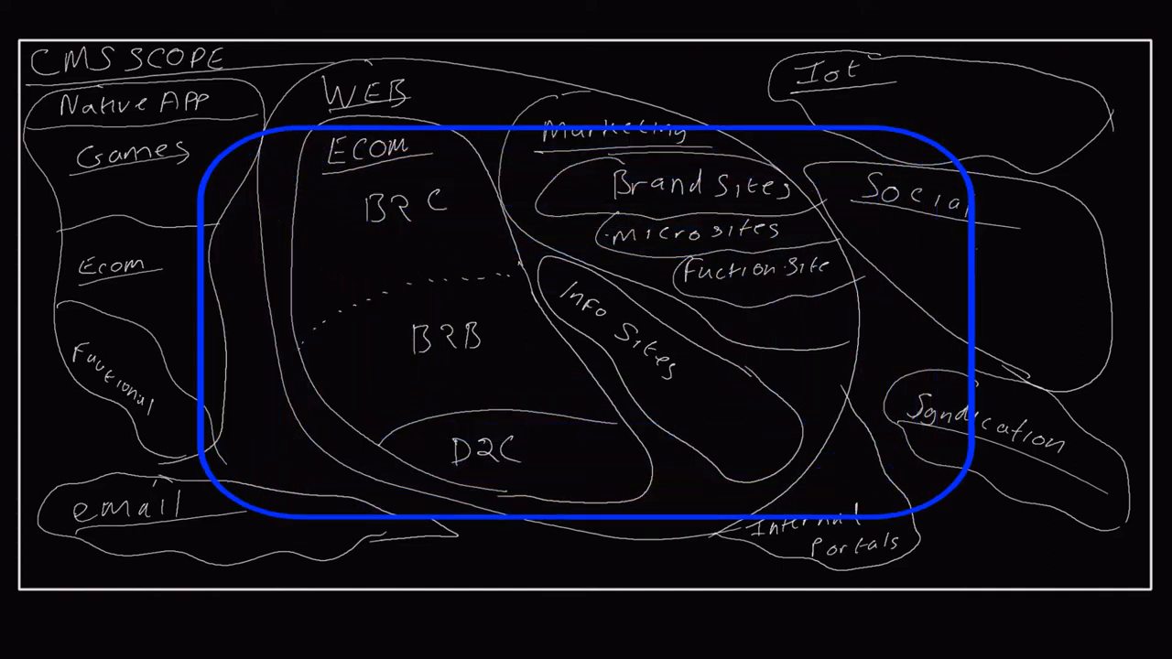